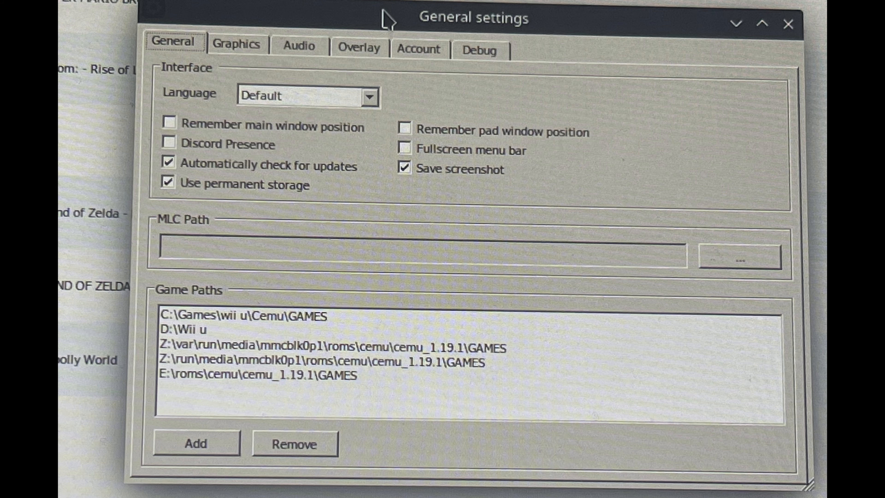
- Show the Graphics settings: Vulkan on the AMD device with Nearest Neighbor upscale and downscale filters
left_click(236, 44)
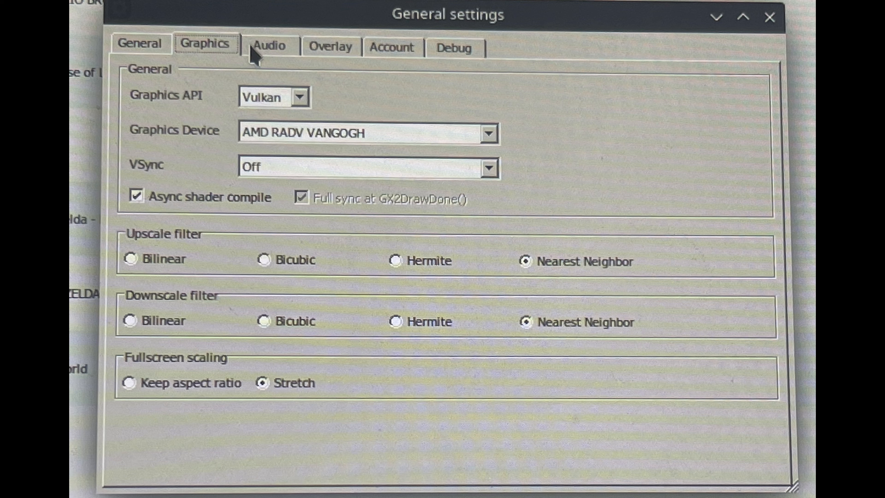